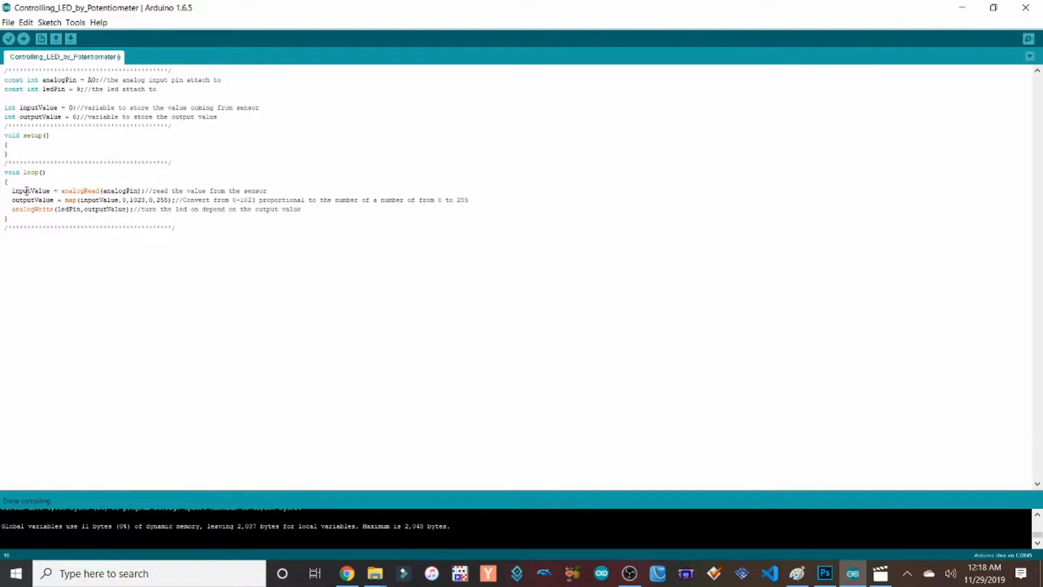
{"action": "mouse_move", "coordinate": [122, 190]}
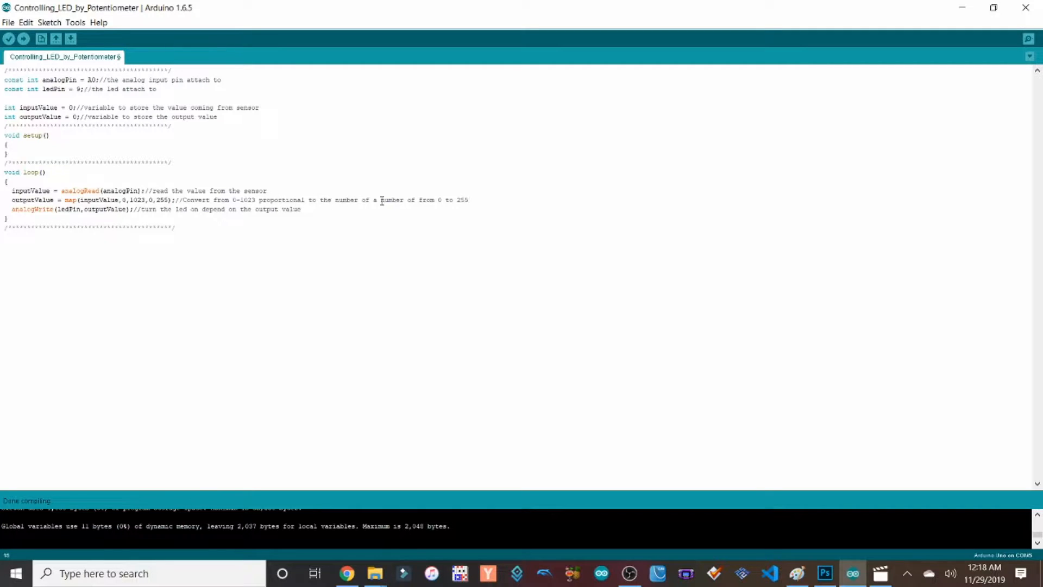
{"action": "mouse_move", "coordinate": [461, 200]}
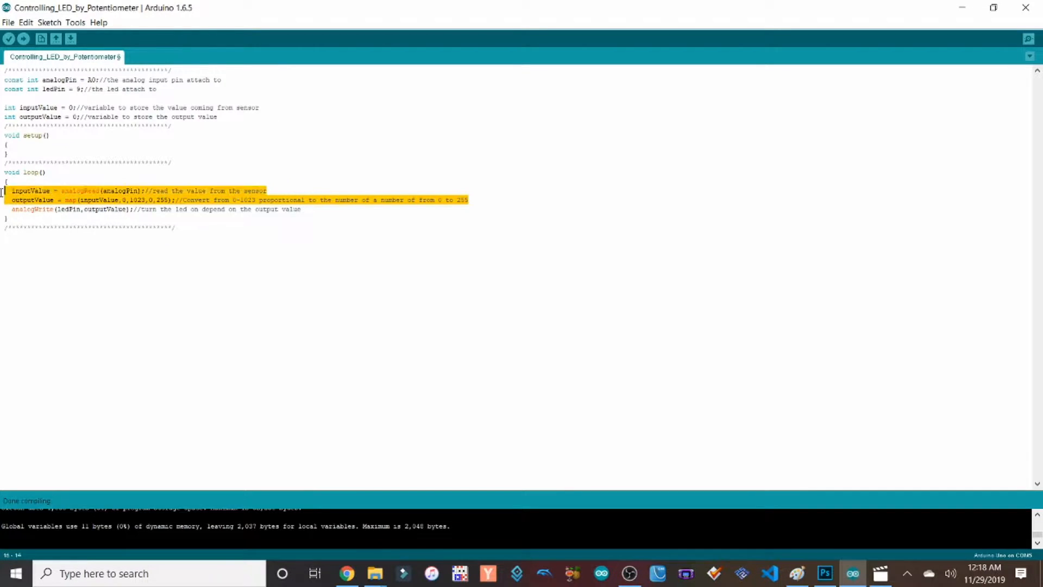
Delete the sensor read and map lines from loop, then compile the trimmed sketch
{"action": "key", "text": "Delete"}
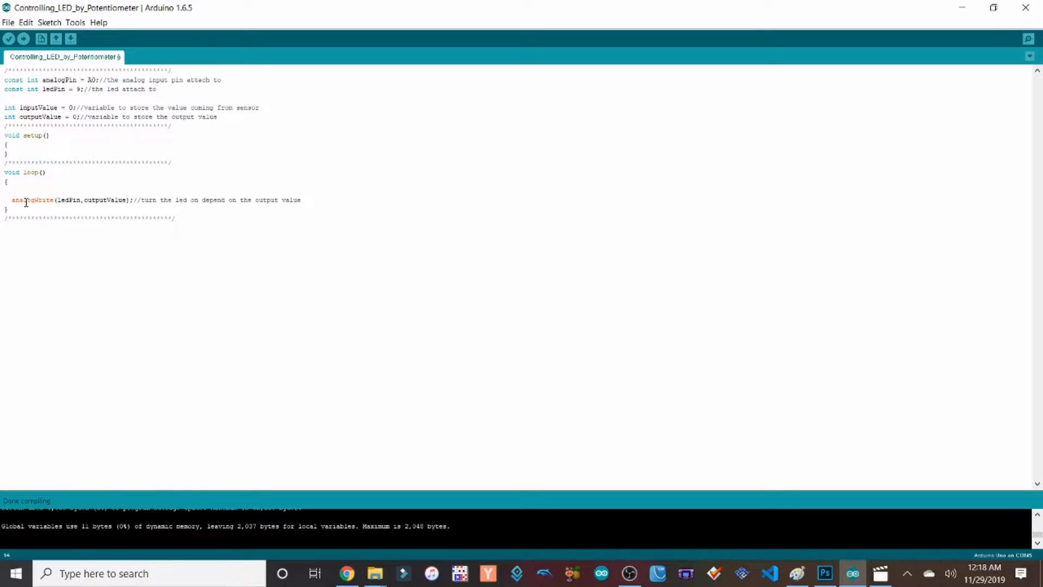
{"action": "mouse_move", "coordinate": [9, 39]}
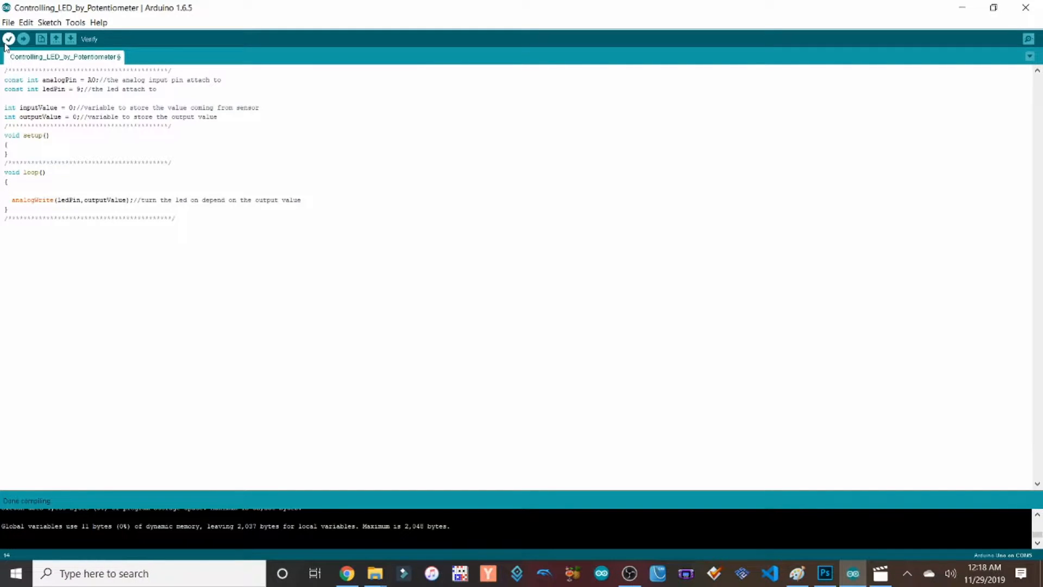
{"action": "left_click", "coordinate": [9, 39]}
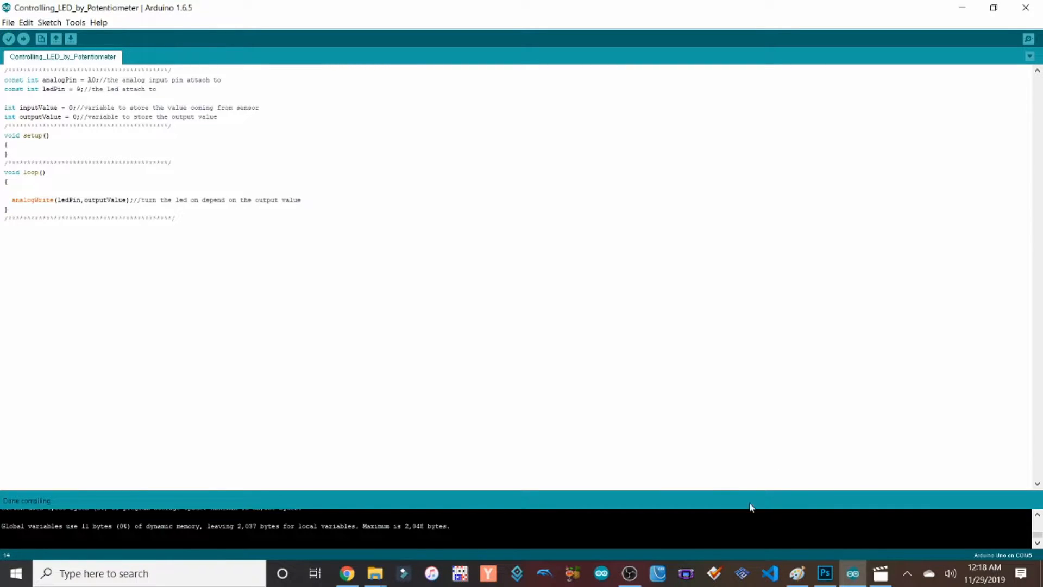
{"action": "mouse_move", "coordinate": [251, 407]}
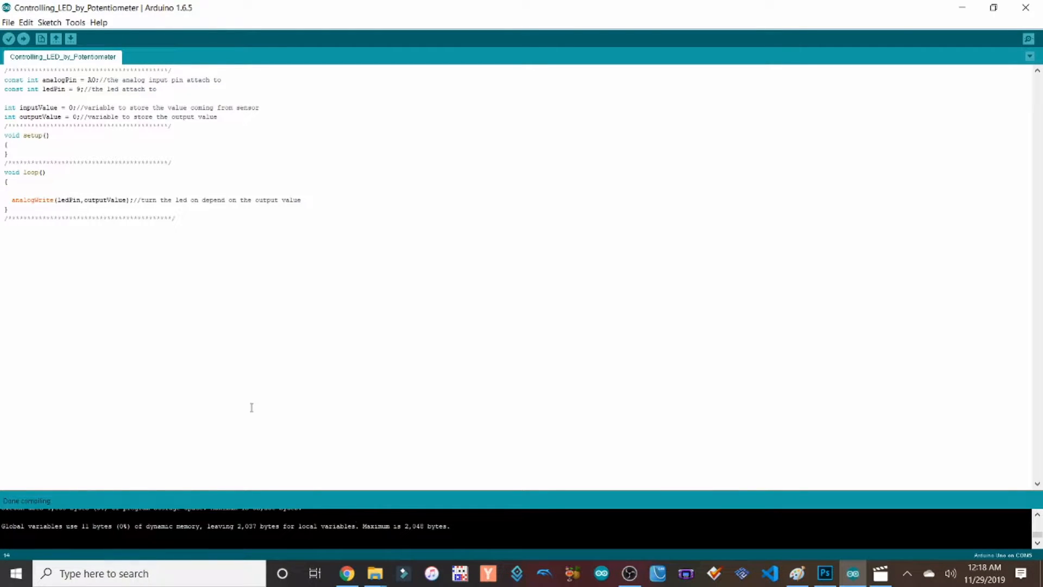
{"action": "mouse_move", "coordinate": [215, 373]}
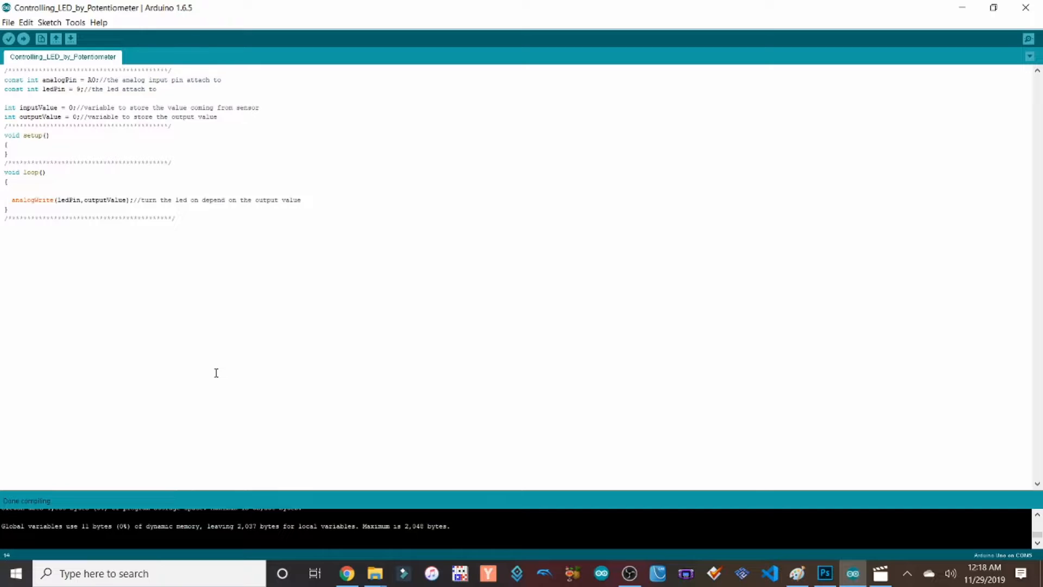
Retype 'inputValue = analogRead(analogPin);' in loop and recompile the restored sketch
{"action": "type", "text": "inputValue = analogRead(analogPin);//read the value from the sensor"}
{"action": "type", "text": "outputValue = map(inputValue,0,1023,0,255);//Convert from 0-1023 proportional to the number of a number of from 0 to 255"}
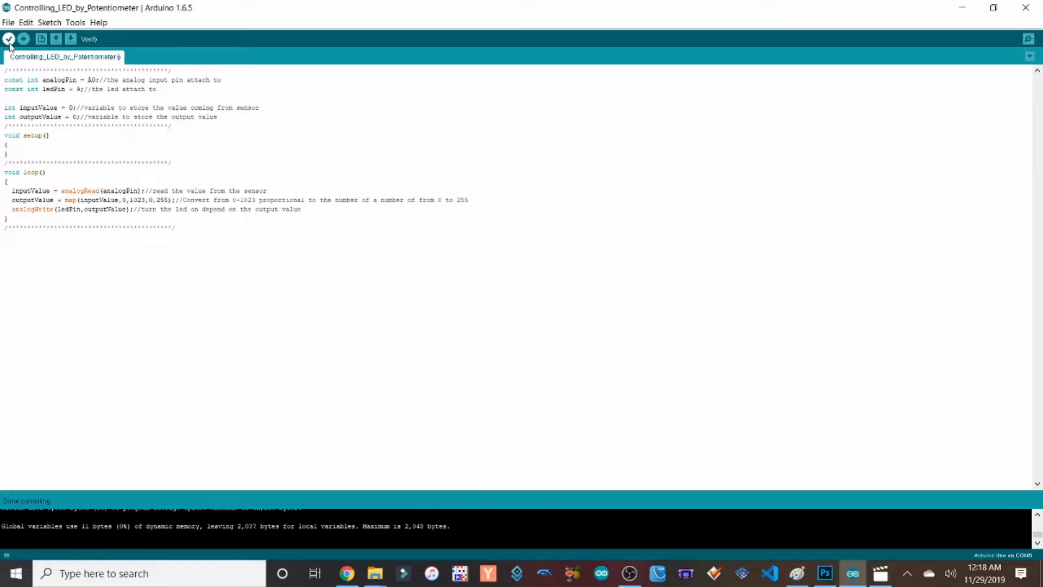
{"action": "left_click", "coordinate": [8, 39]}
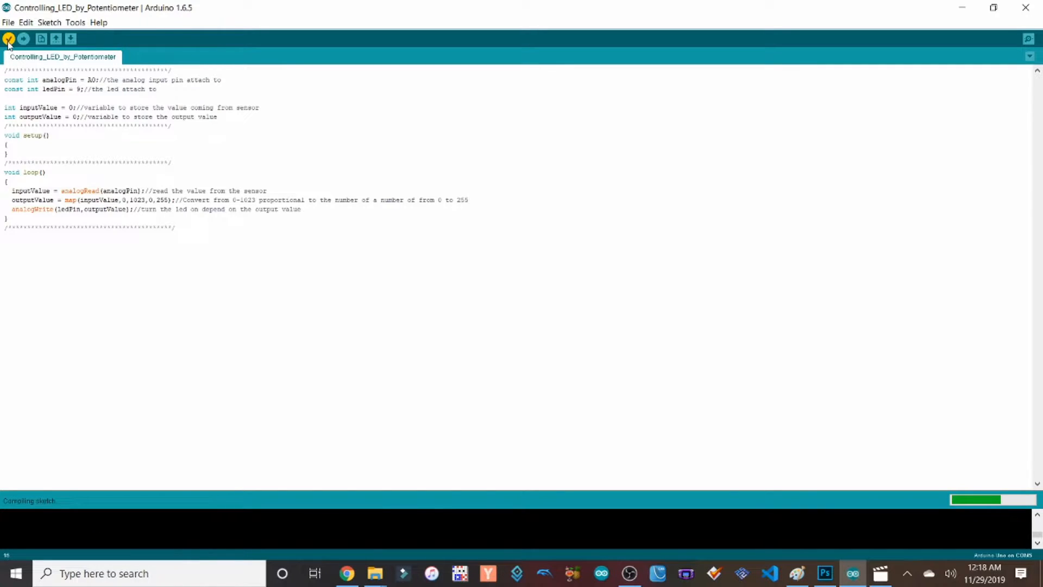